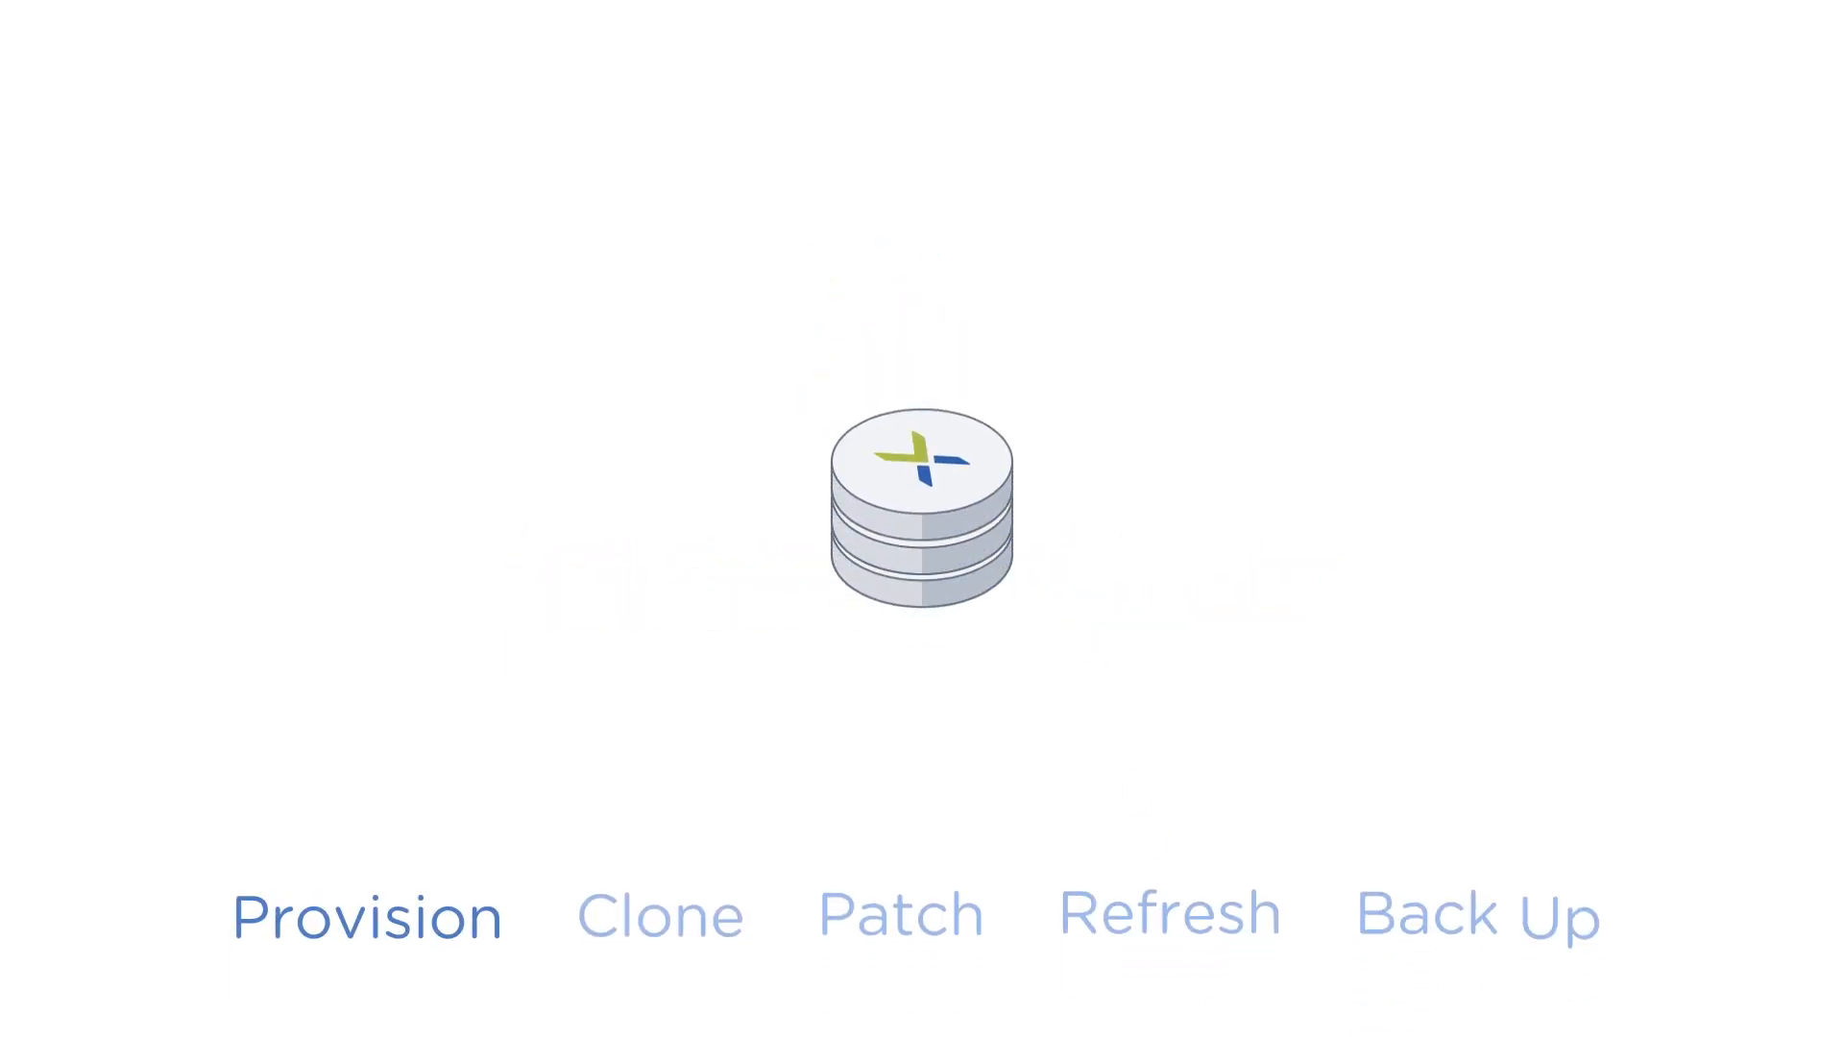
# Play the explainer until the stack clones into two with Clone and Patch highlighted.
pyautogui.click(661, 916)
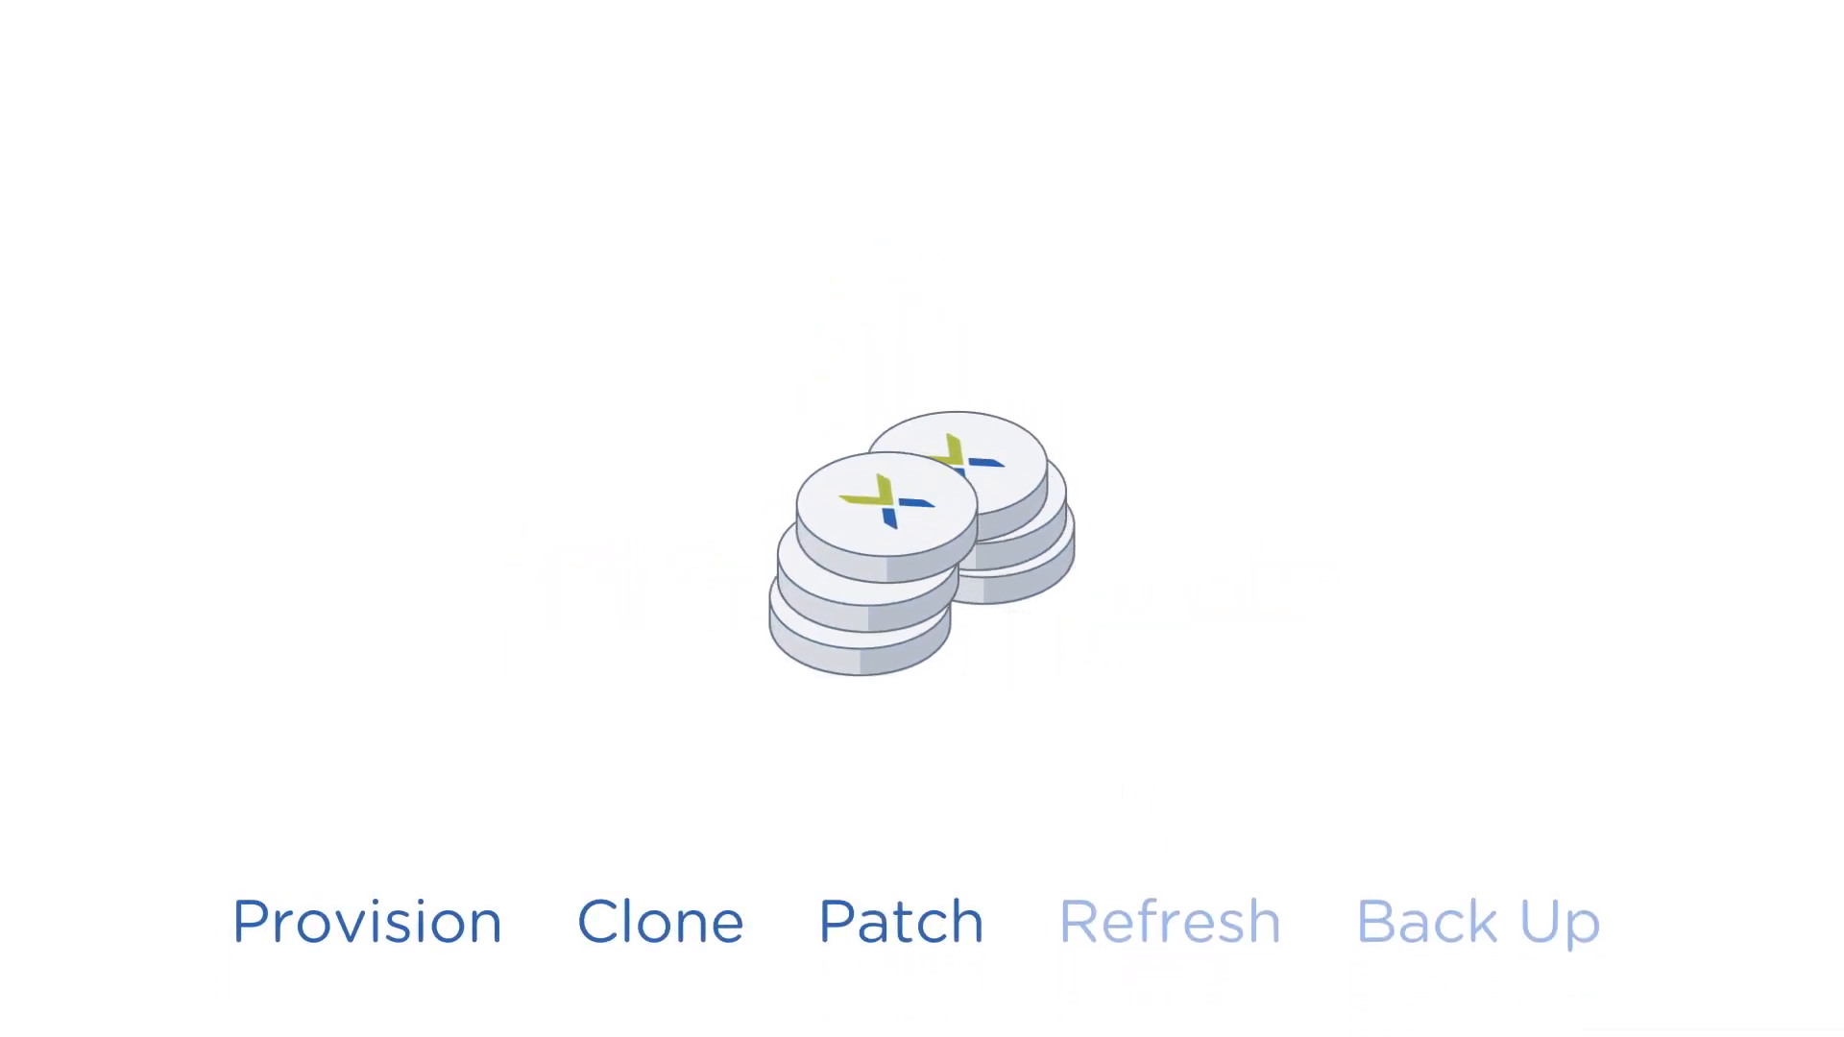